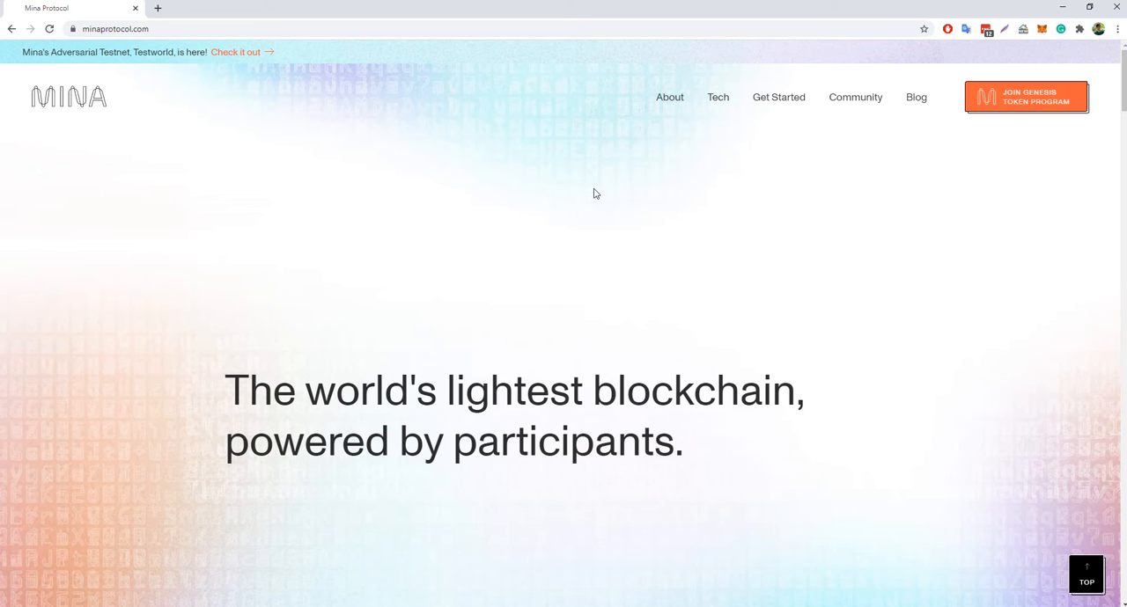
scroll("down", 3)
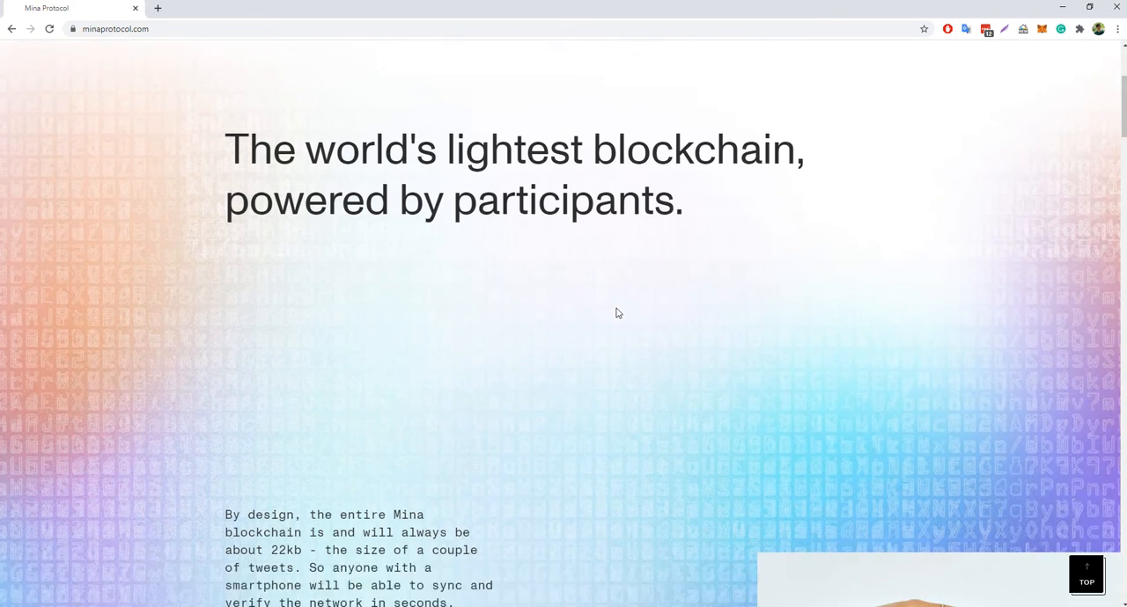
scroll("down", 3)
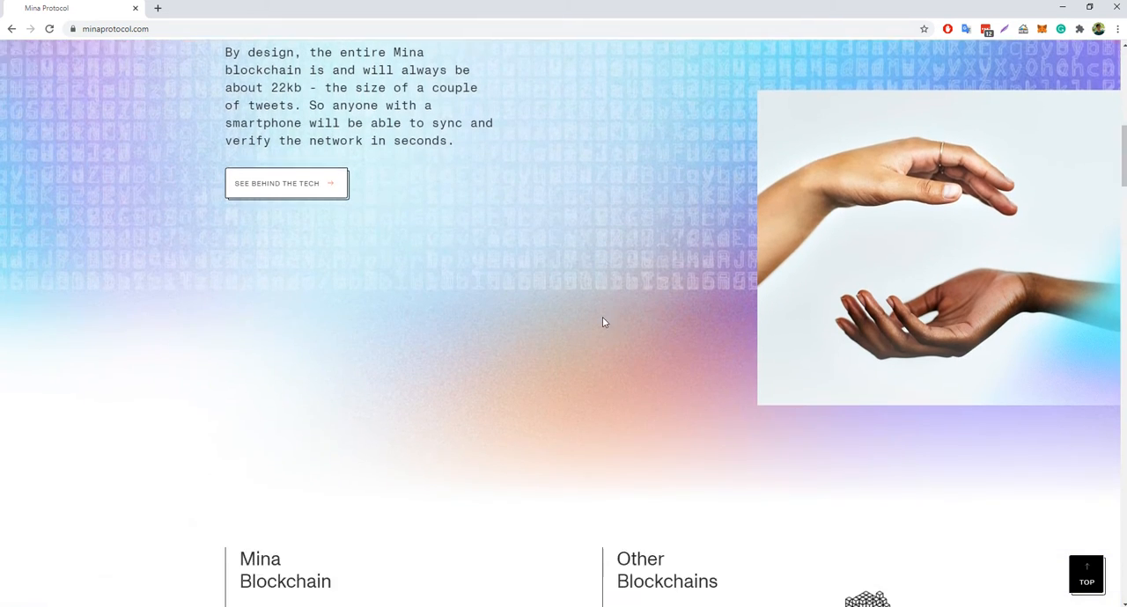
scroll("down", 3)
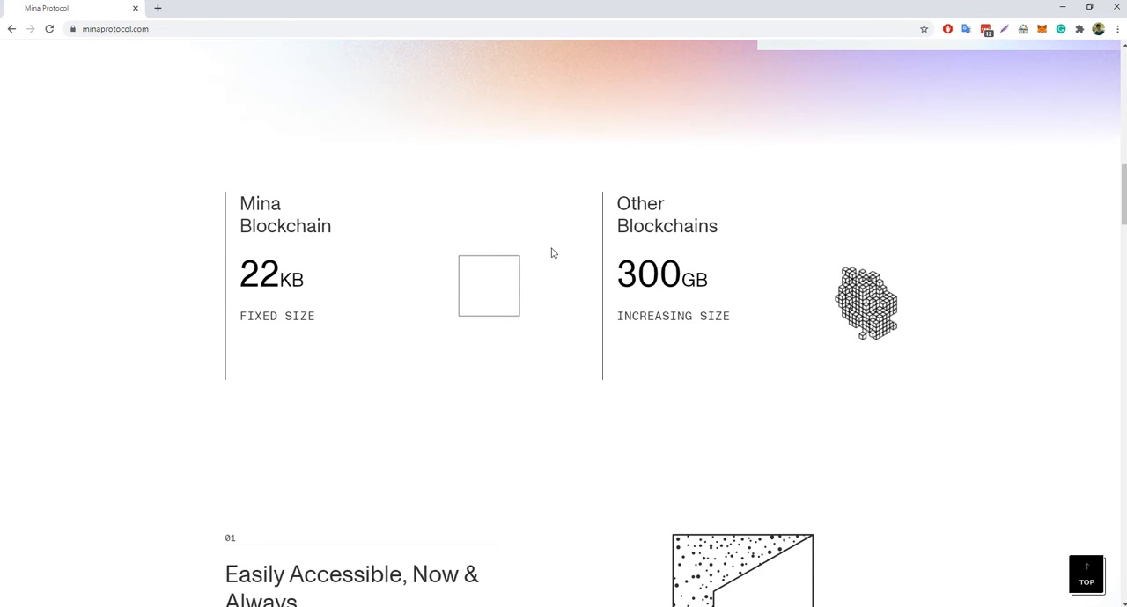
scroll("down", 3)
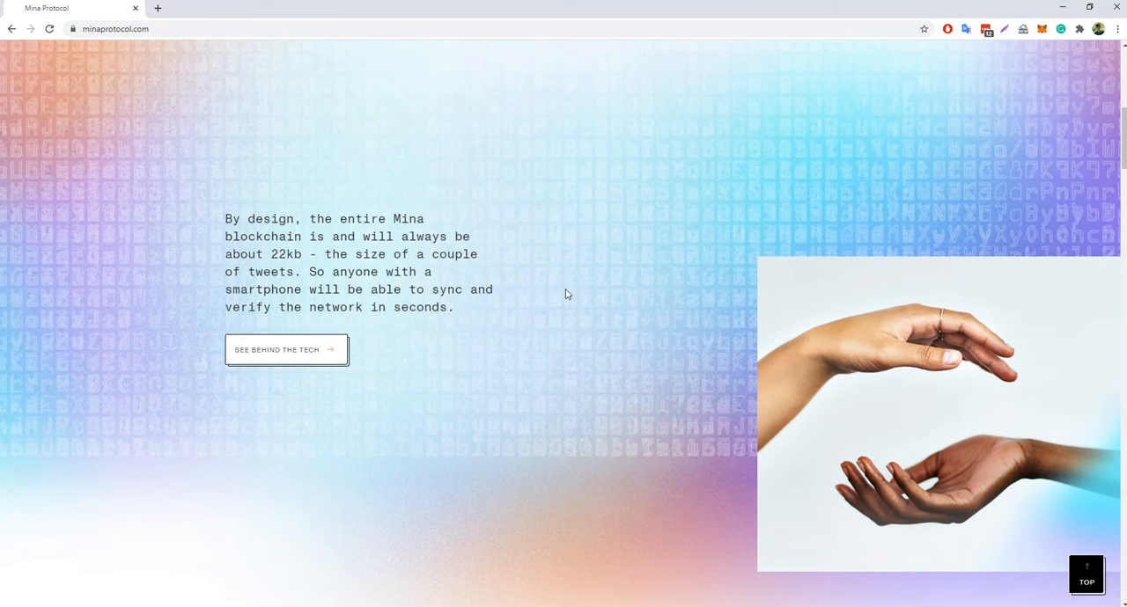
scroll("down", 3)
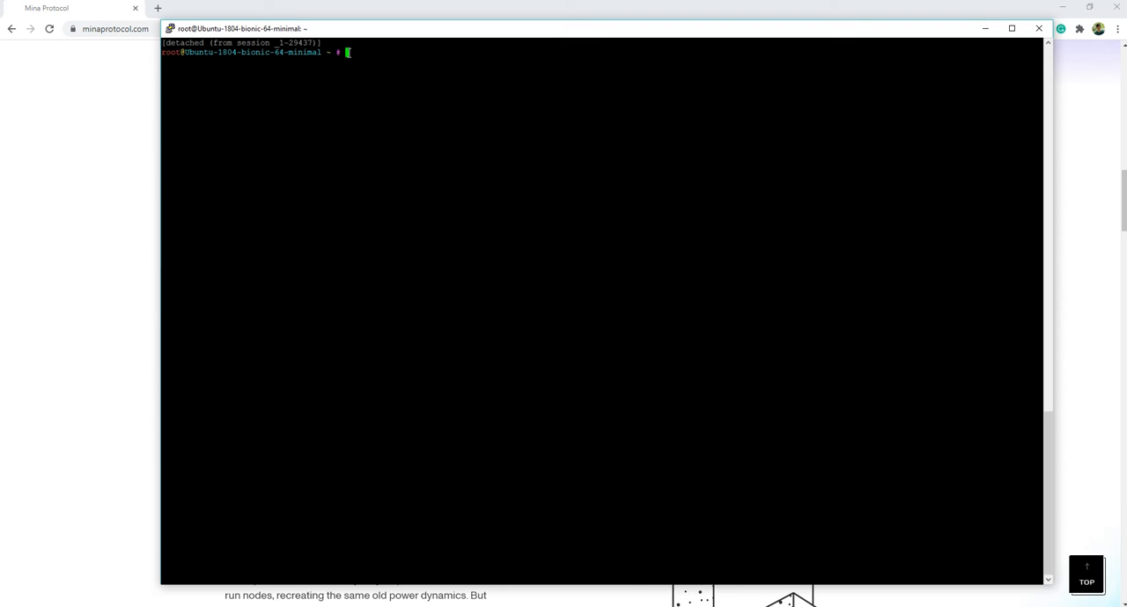
type("https://minaprotocol.com/docs/getting-started")
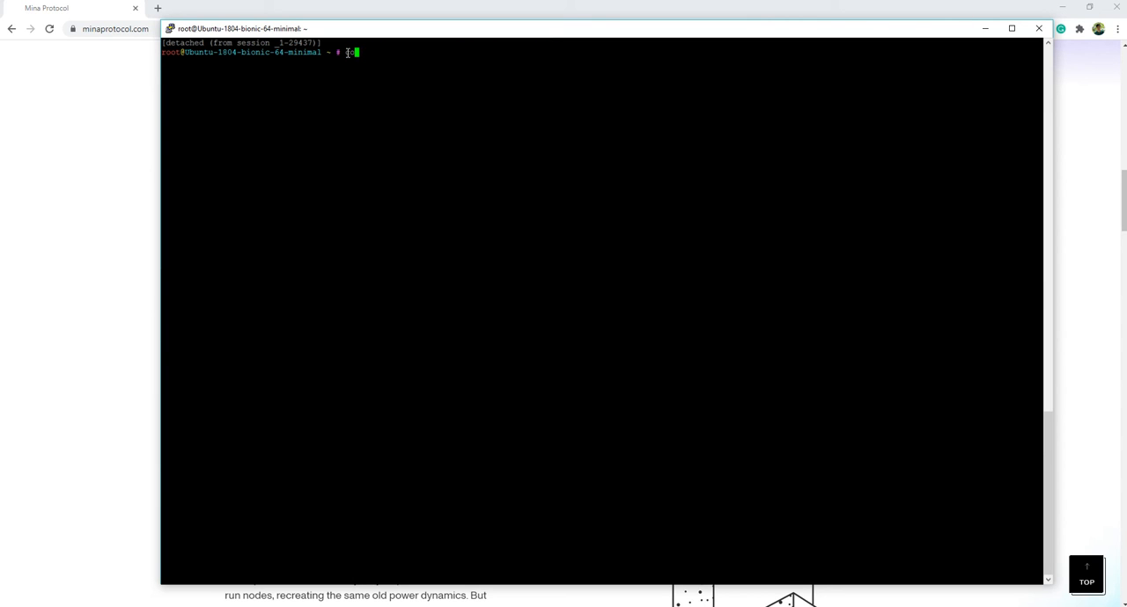
type("oda client status")
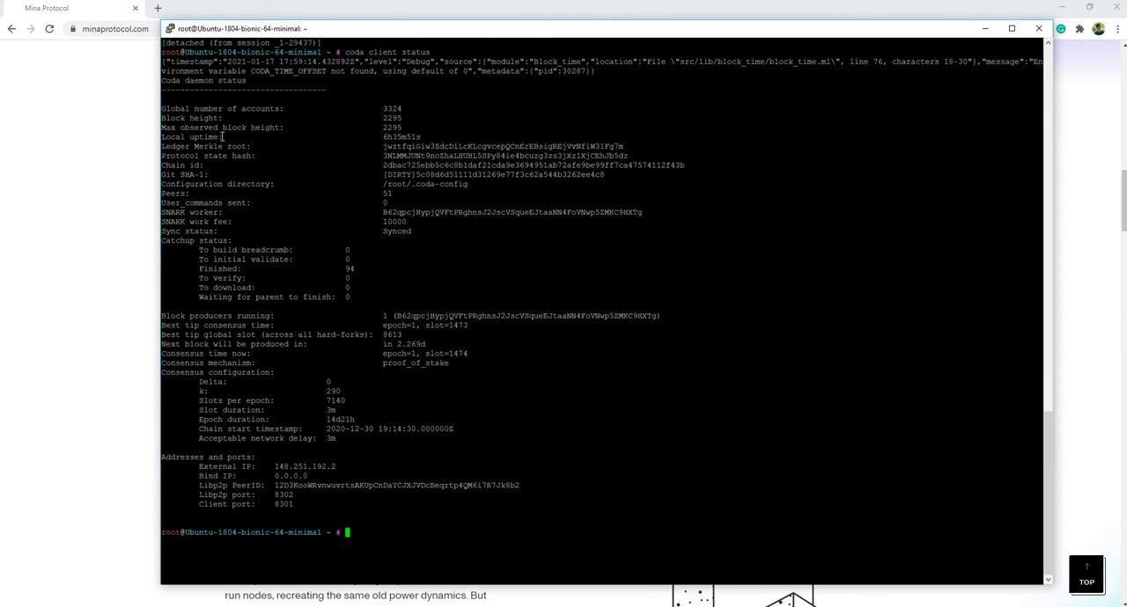
mouse_move(396, 137)
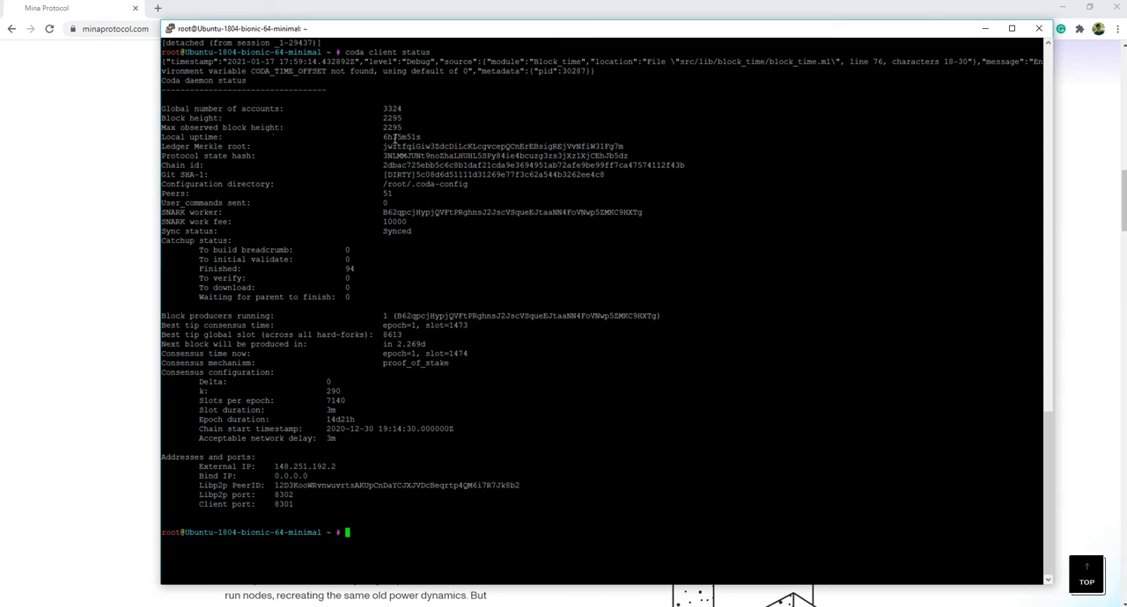
mouse_move(395, 137)
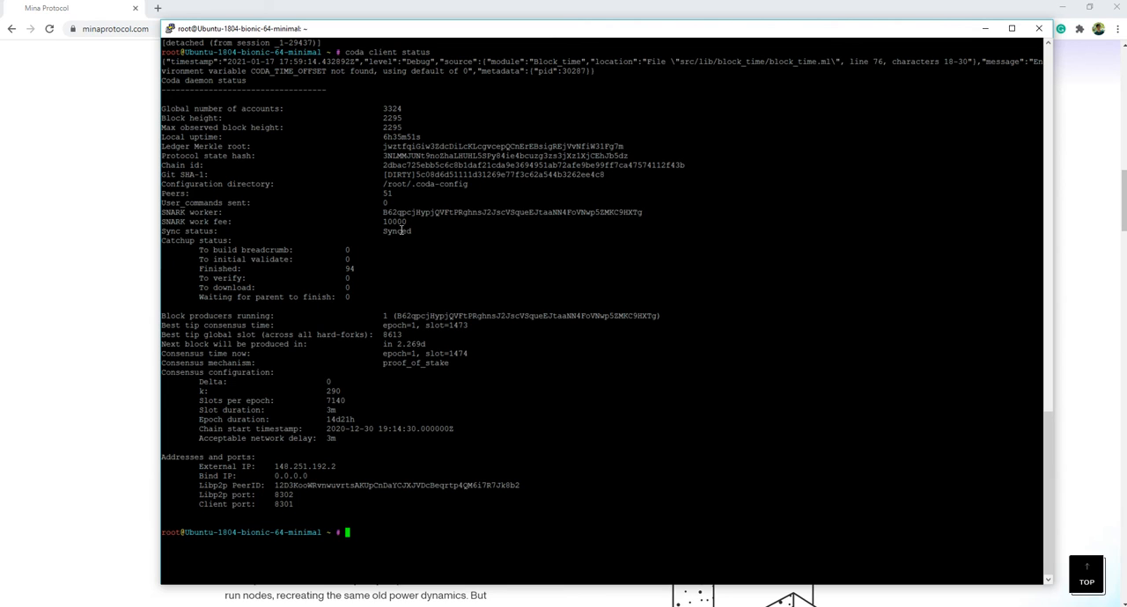
mouse_move(474, 260)
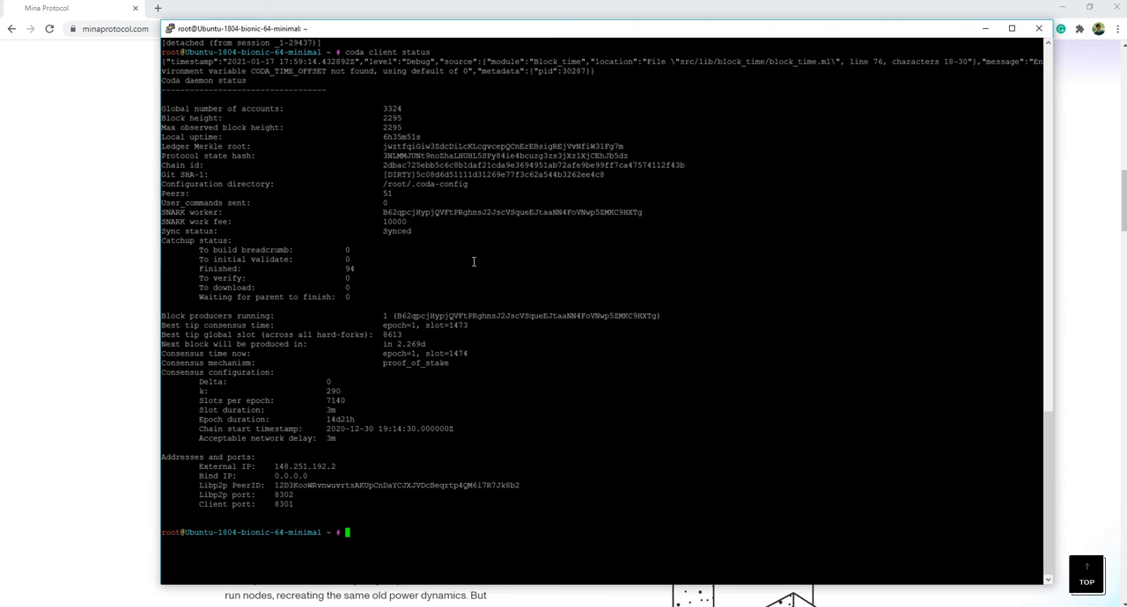